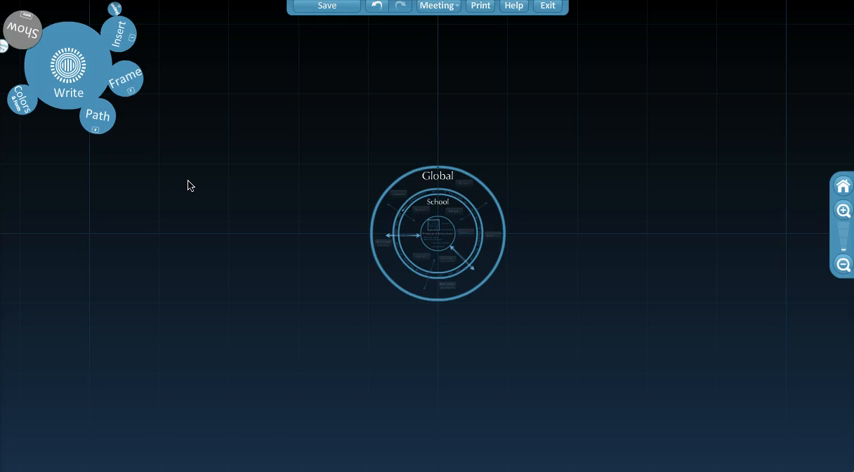
{"action": "mouse_move", "coordinate": [204, 189]}
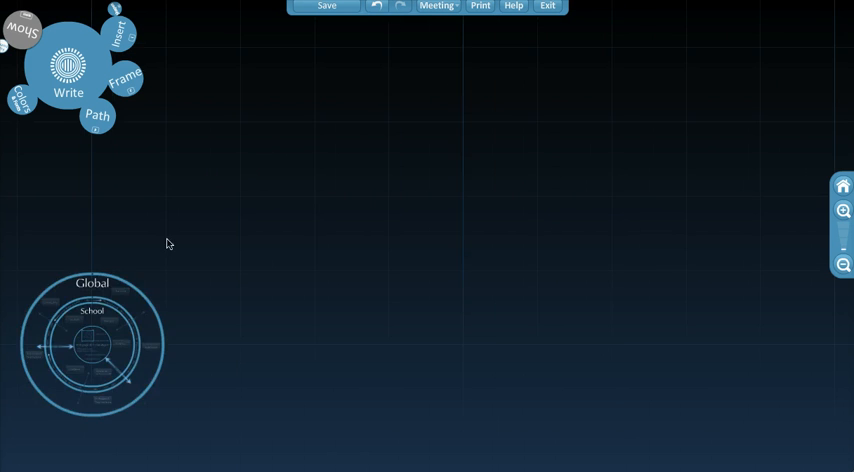
Step: Pan the canvas so the Global/School framework sits on the left
{"action": "left_click_drag", "start_coordinate": [92, 343], "coordinate": [203, 168]}
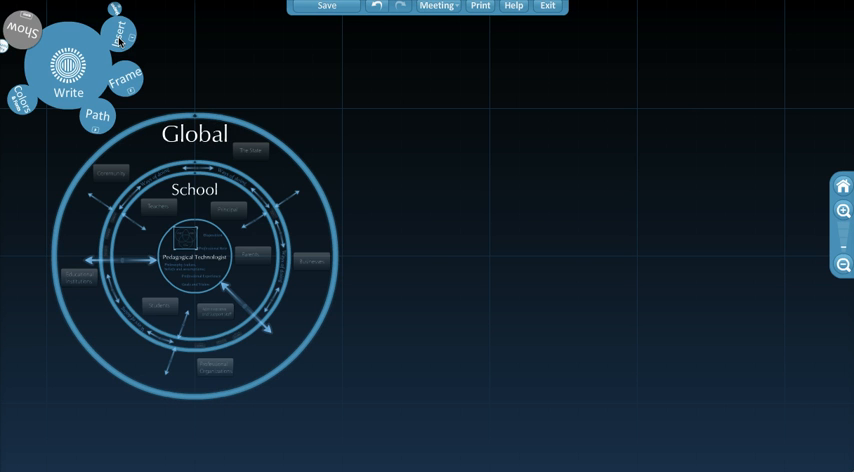
Step: Draw a large empty circular frame right of the Global/School diagram
{"action": "left_click", "coordinate": [118, 40]}
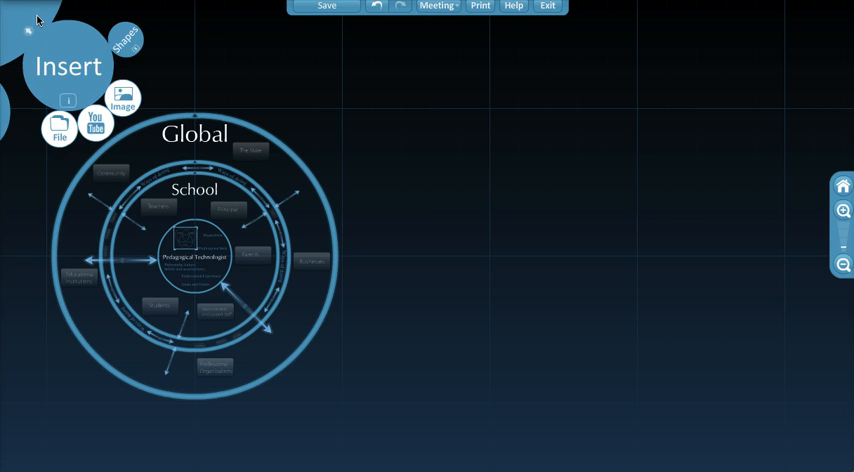
{"action": "left_click", "coordinate": [67, 66]}
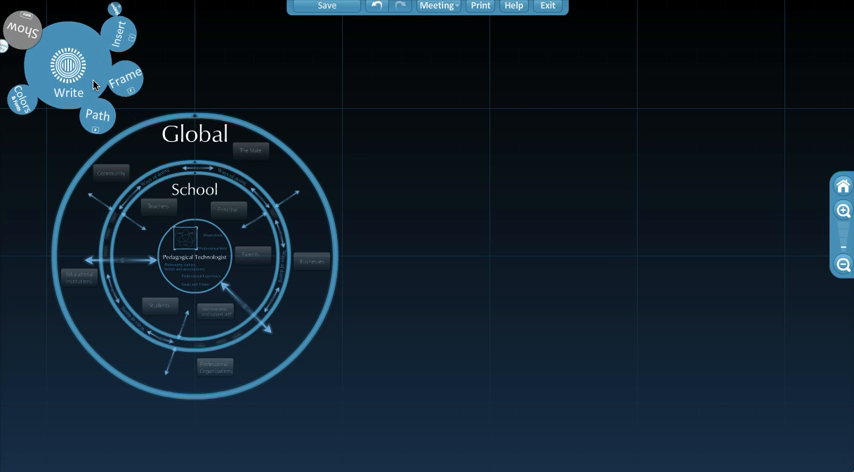
{"action": "left_click", "coordinate": [124, 77]}
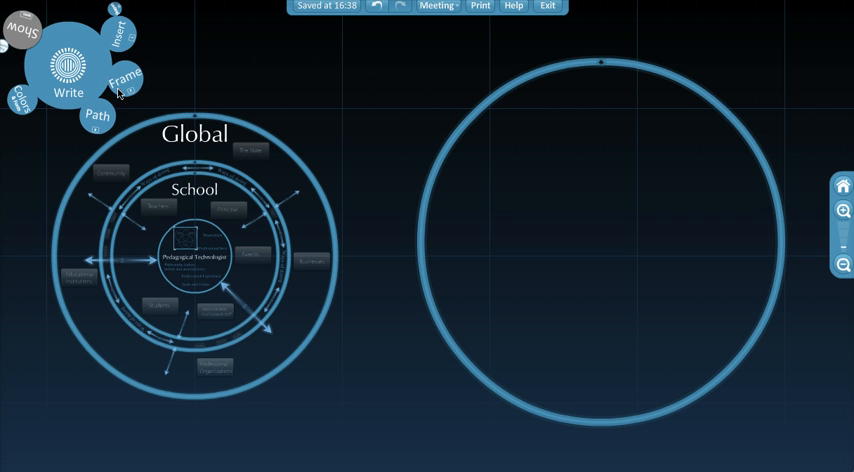
{"action": "mouse_move", "coordinate": [127, 86]}
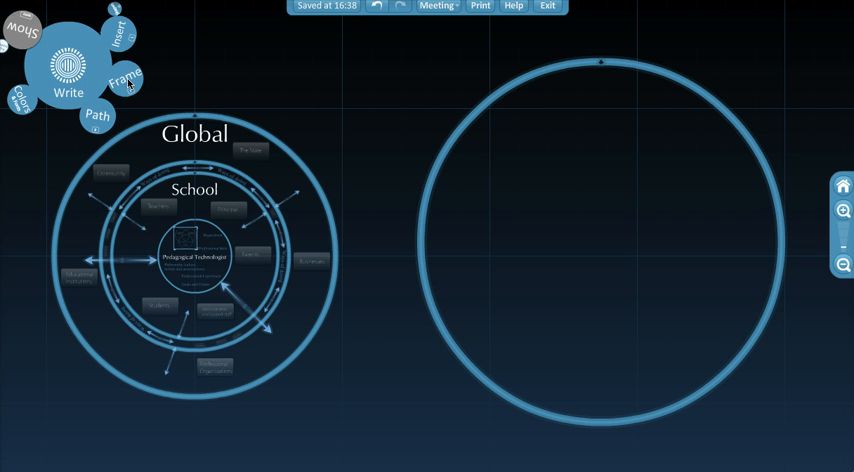
Step: Add framed titles 'David' upper left and 'Lin' lower right in the circle
{"action": "left_click", "coordinate": [123, 78]}
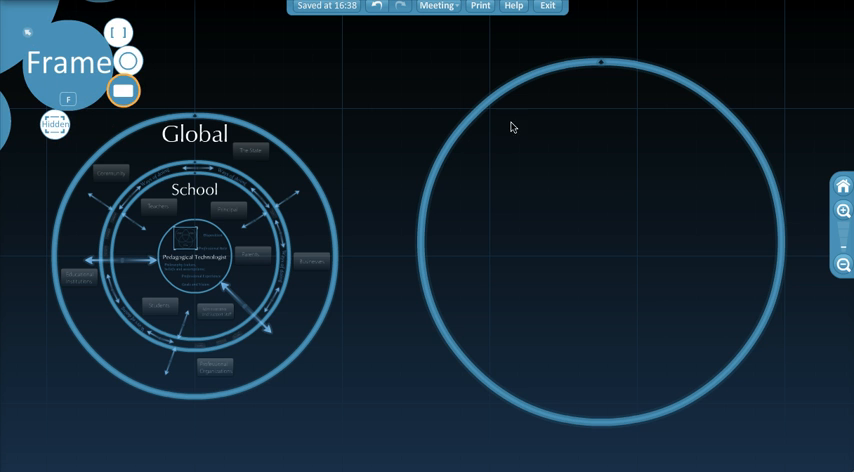
{"action": "mouse_move", "coordinate": [493, 132]}
{"action": "type", "text": "David"}
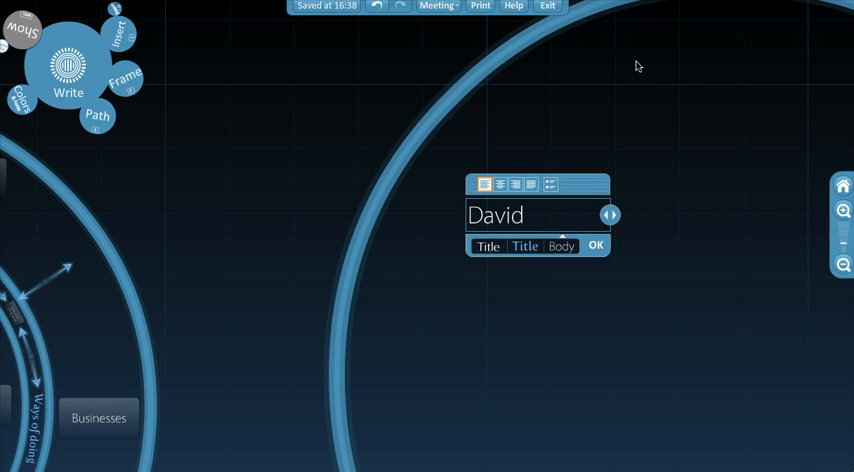
{"action": "left_click", "coordinate": [596, 245]}
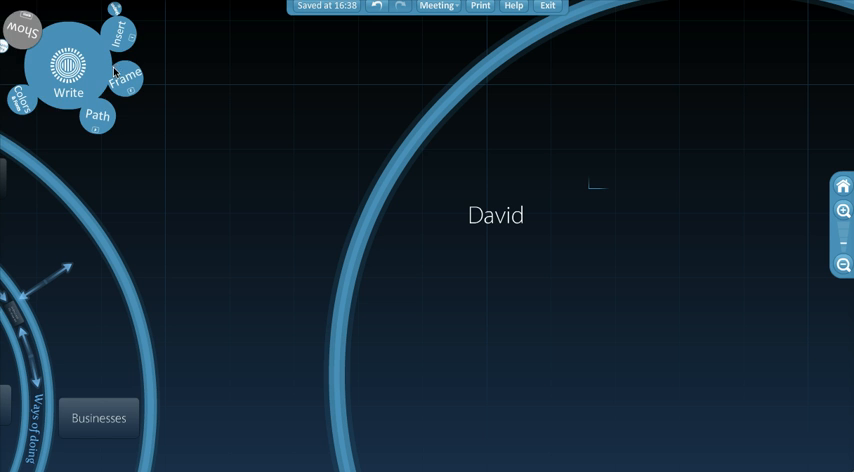
{"action": "left_click", "coordinate": [124, 76]}
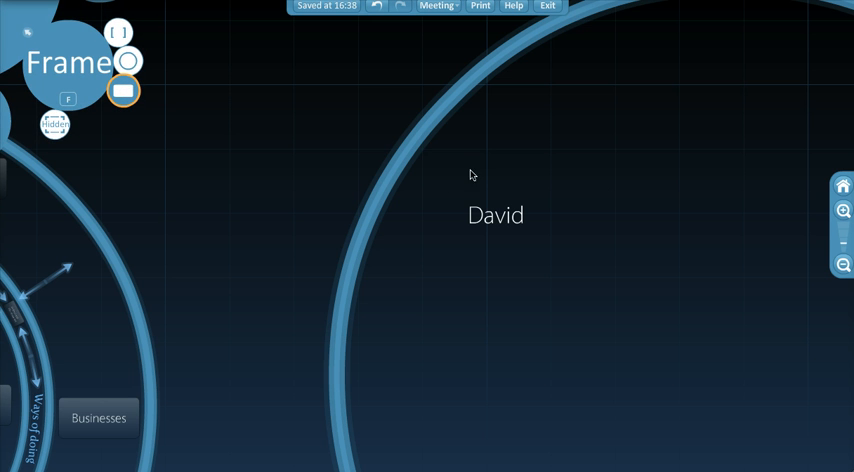
{"action": "left_click", "coordinate": [495, 215]}
{"action": "type", "text": "Li"}
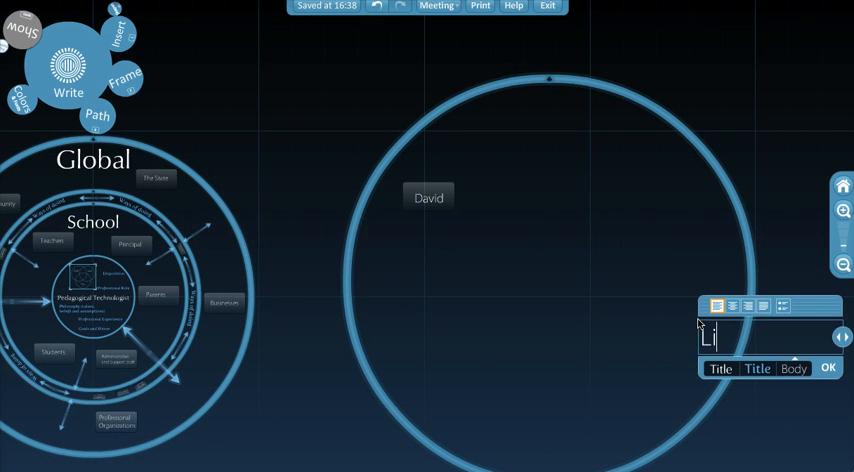
{"action": "left_click", "coordinate": [828, 368]}
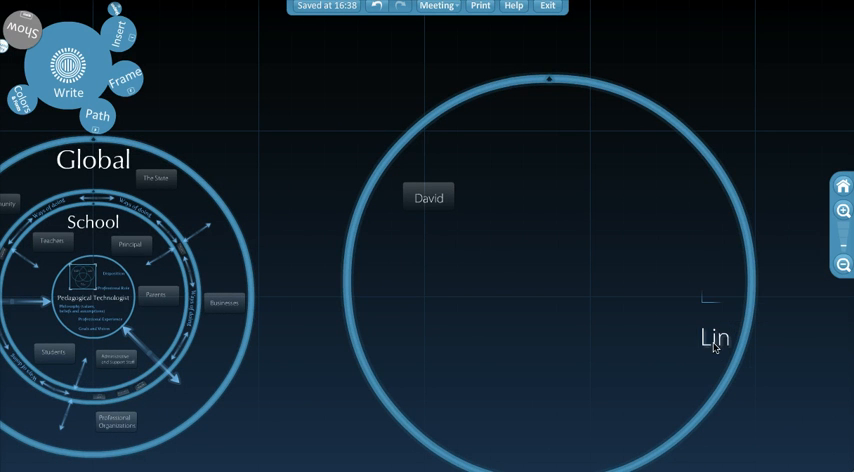
{"action": "left_click", "coordinate": [714, 338]}
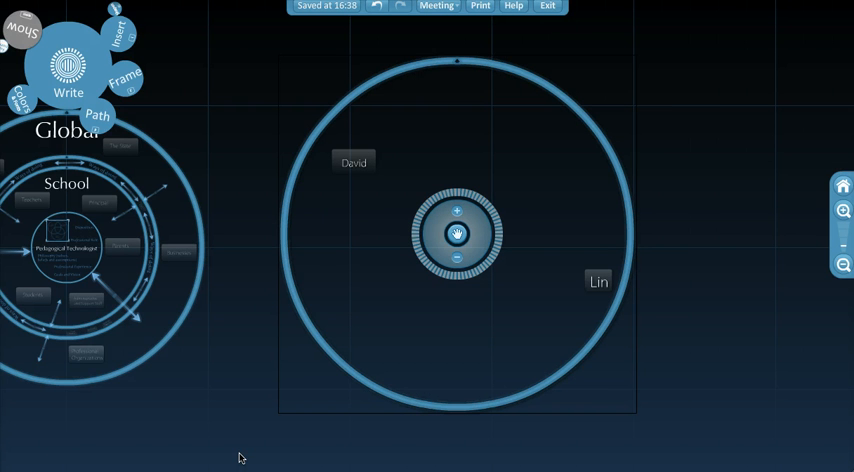
{"action": "mouse_move", "coordinate": [344, 411]}
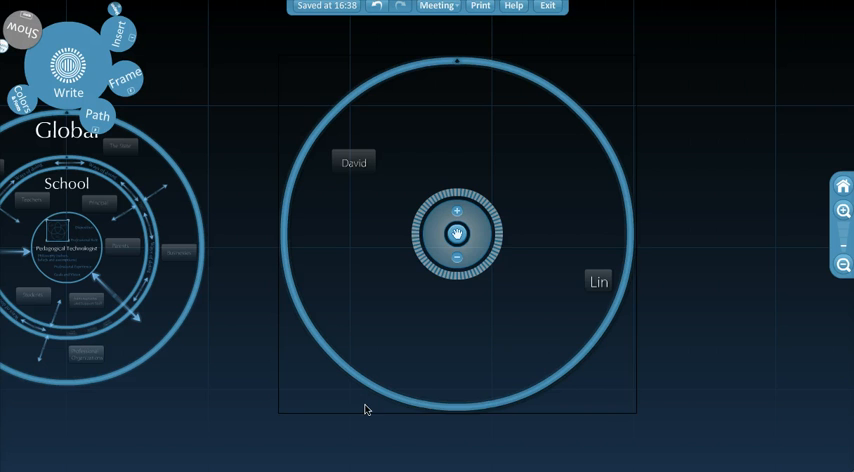
Step: Paste a scaled-down copy of the David/Lin circle nested inside the original
{"action": "left_click", "coordinate": [457, 258]}
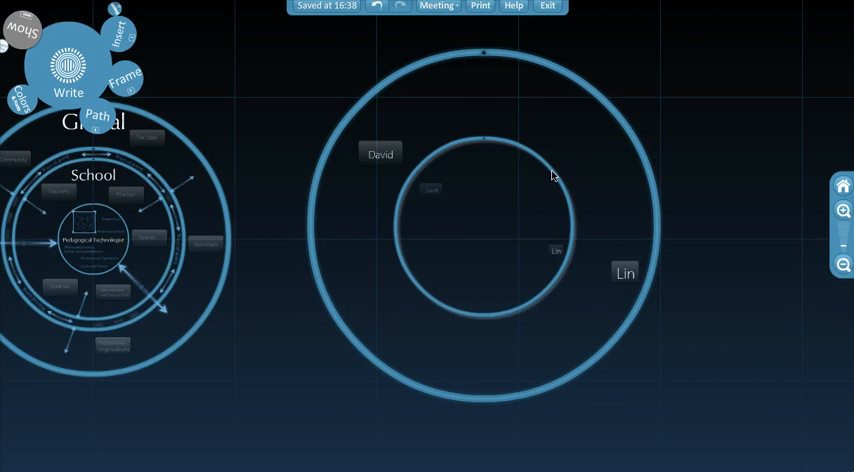
{"action": "left_click", "coordinate": [483, 224]}
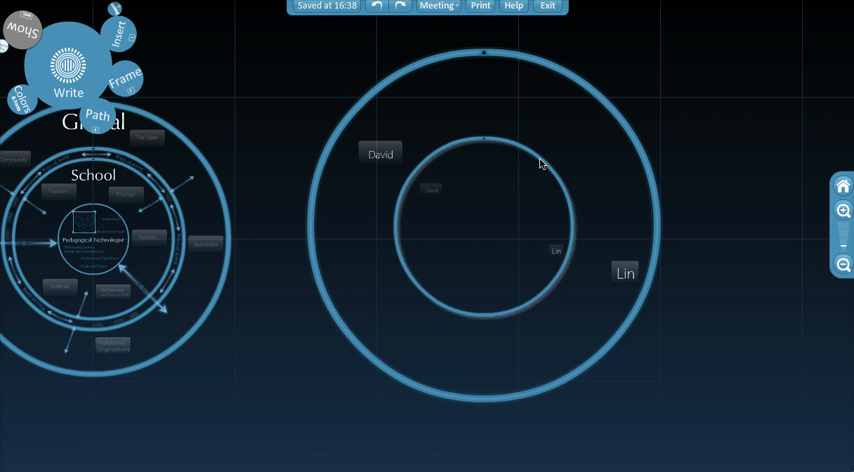
{"action": "left_click", "coordinate": [483, 225]}
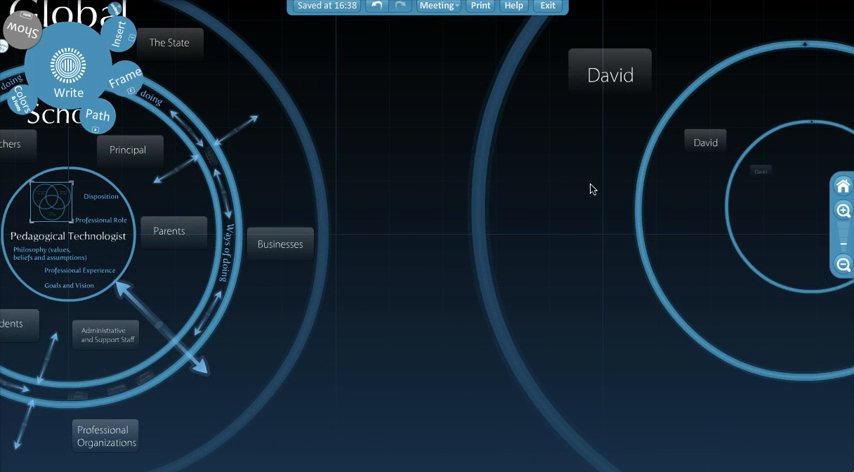
{"action": "mouse_move", "coordinate": [616, 172]}
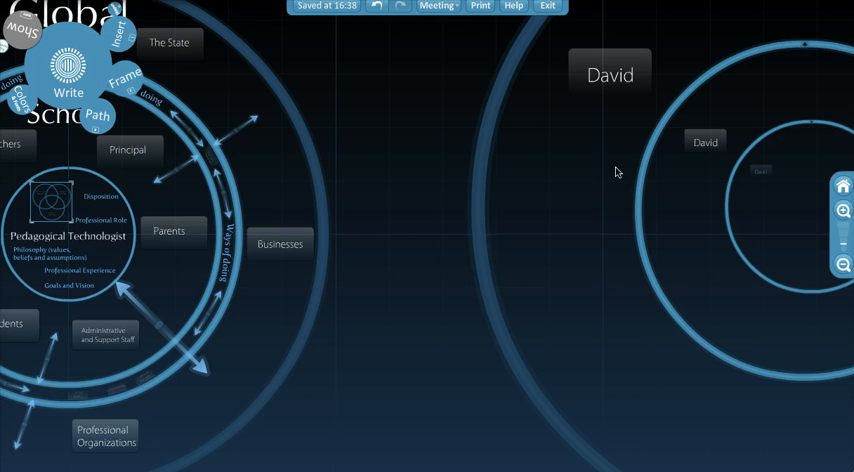
Step: Select the small David title inside the nested rings to adjust it
{"action": "left_click", "coordinate": [703, 140]}
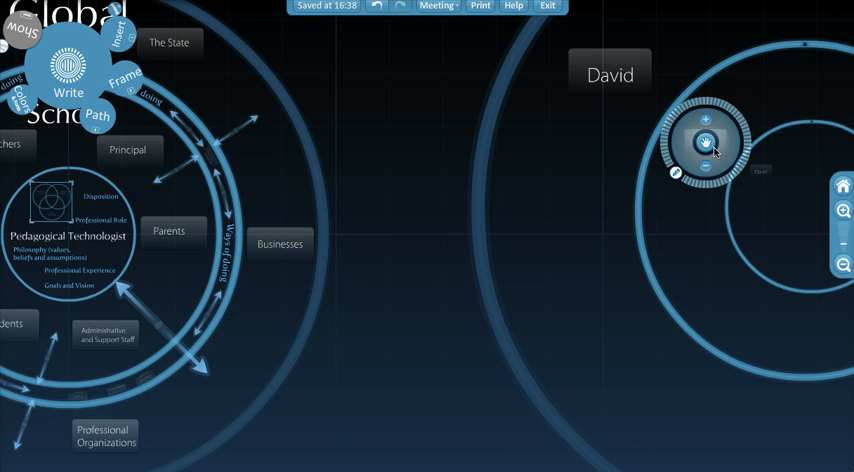
{"action": "mouse_move", "coordinate": [710, 170]}
{"action": "type", "text": "Rotate m"}
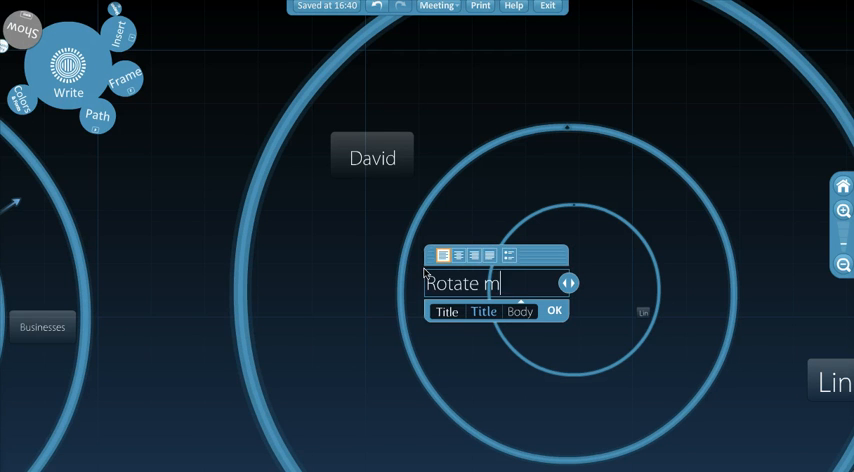
Step: Add a 'Rotate me' title in a rectangular frame, tilted diagonally
{"action": "left_click", "coordinate": [554, 311]}
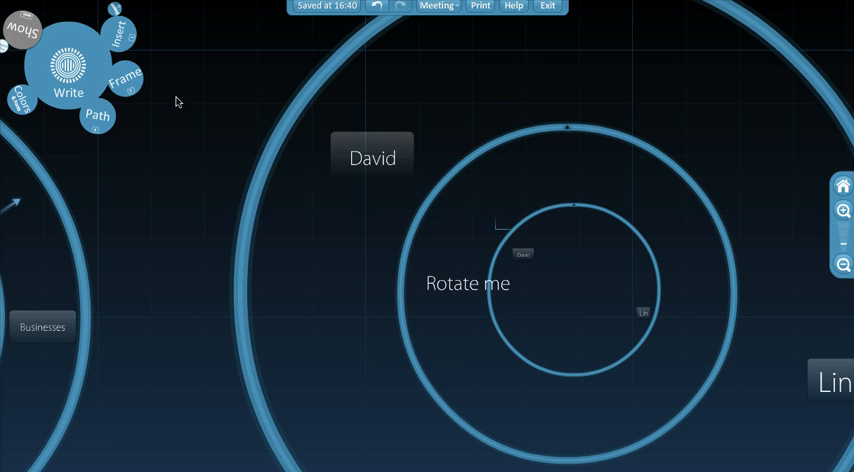
{"action": "left_click", "coordinate": [124, 78]}
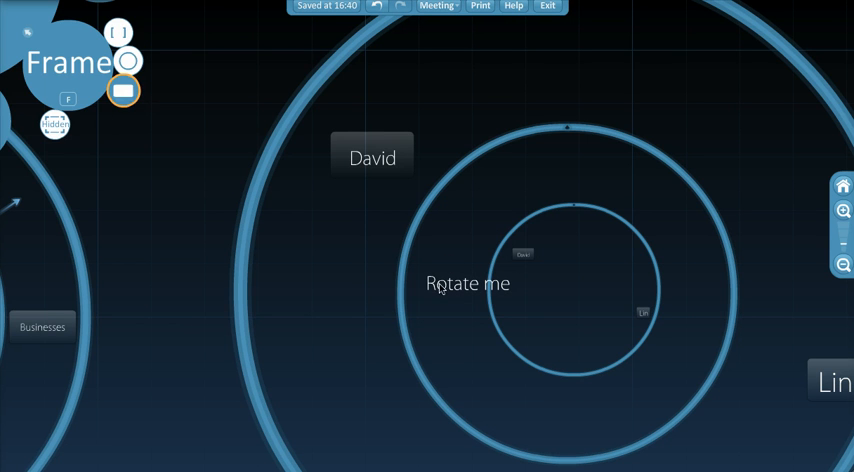
{"action": "left_click", "coordinate": [467, 283]}
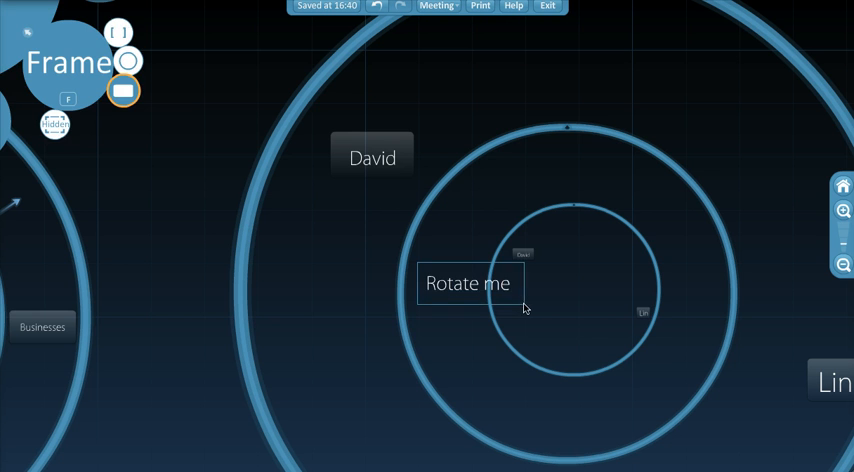
{"action": "left_click", "coordinate": [68, 60]}
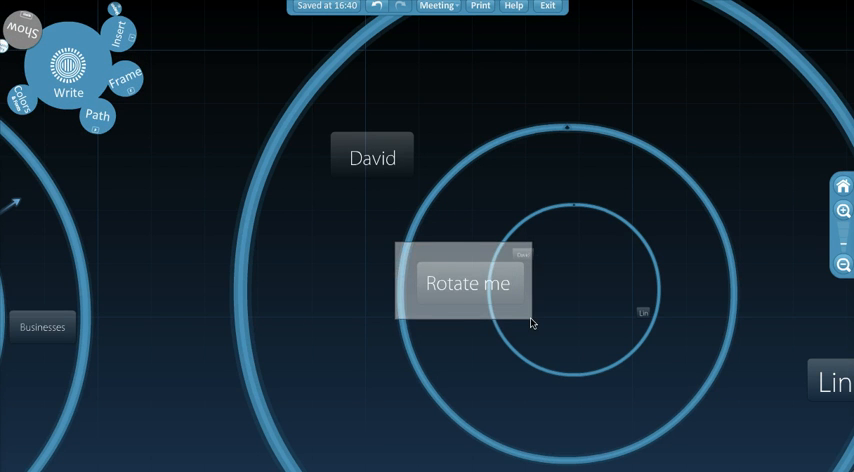
{"action": "left_click", "coordinate": [468, 283]}
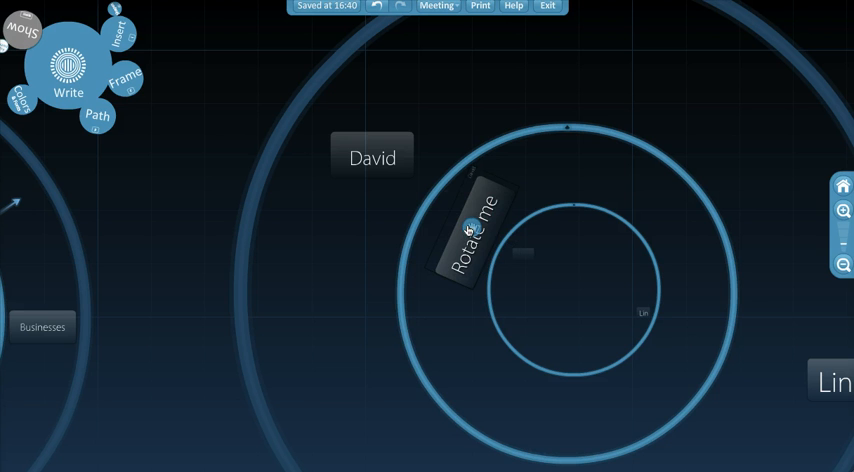
{"action": "left_click", "coordinate": [472, 235]}
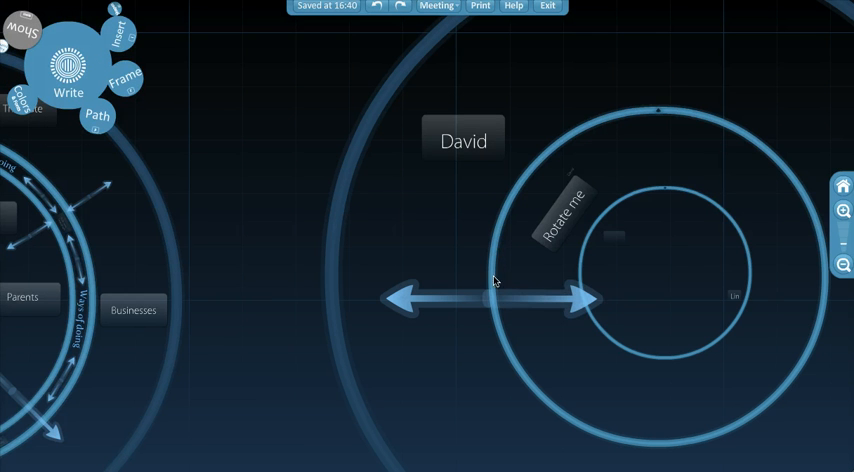
Step: Place a horizontal double-headed arrow across the middle ring and deselect it
{"action": "left_click", "coordinate": [540, 308]}
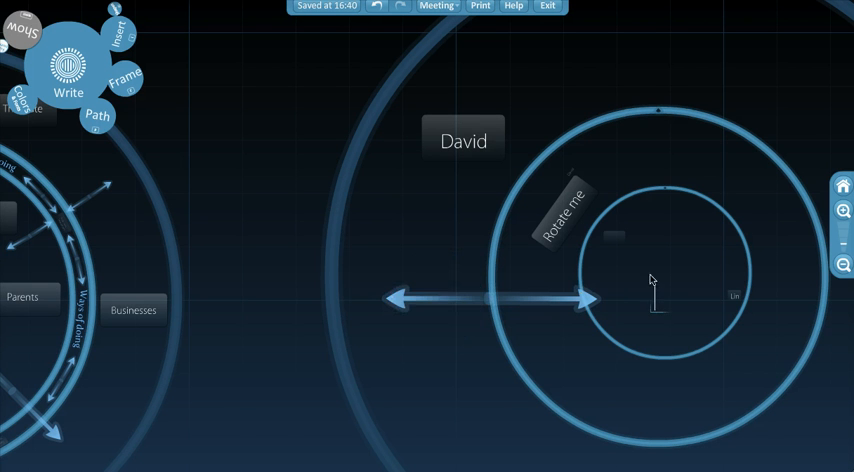
{"action": "mouse_move", "coordinate": [152, 62]}
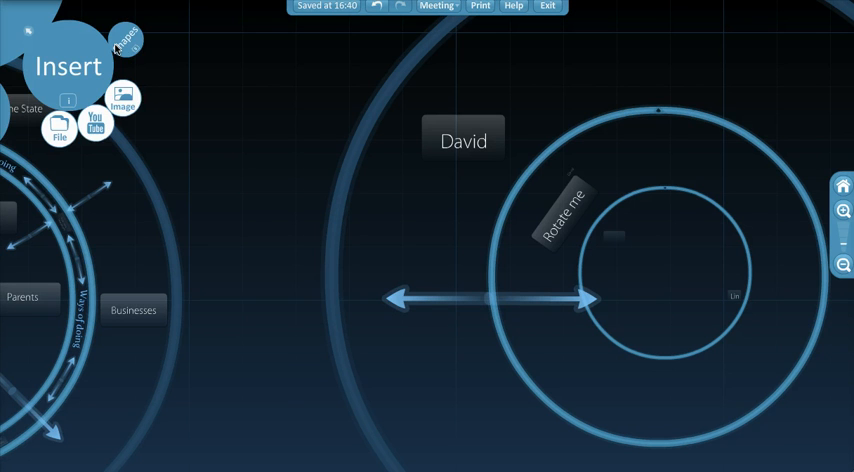
{"action": "mouse_move", "coordinate": [285, 237]}
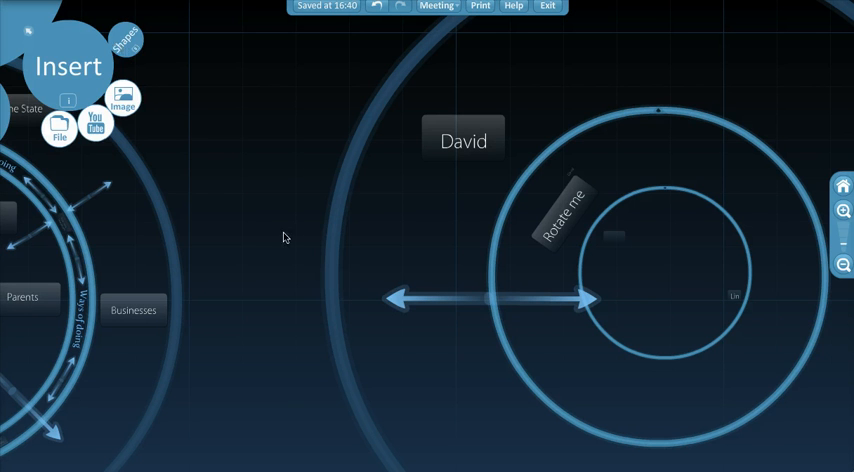
{"action": "mouse_move", "coordinate": [377, 263]}
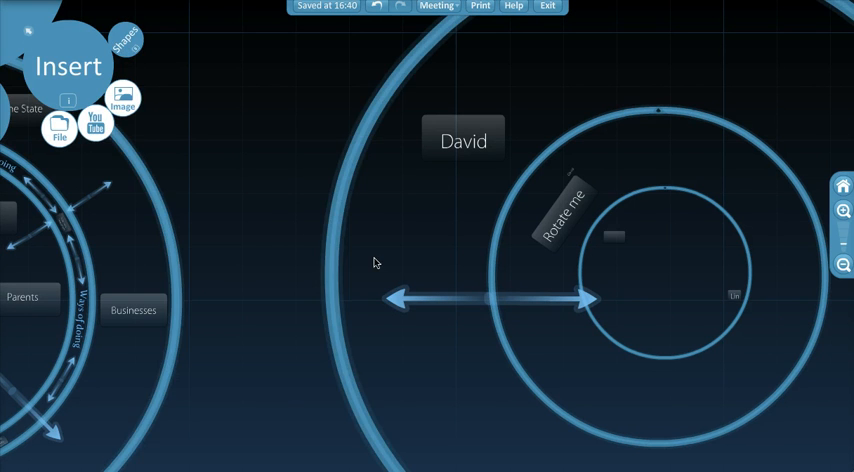
{"action": "left_click", "coordinate": [490, 301]}
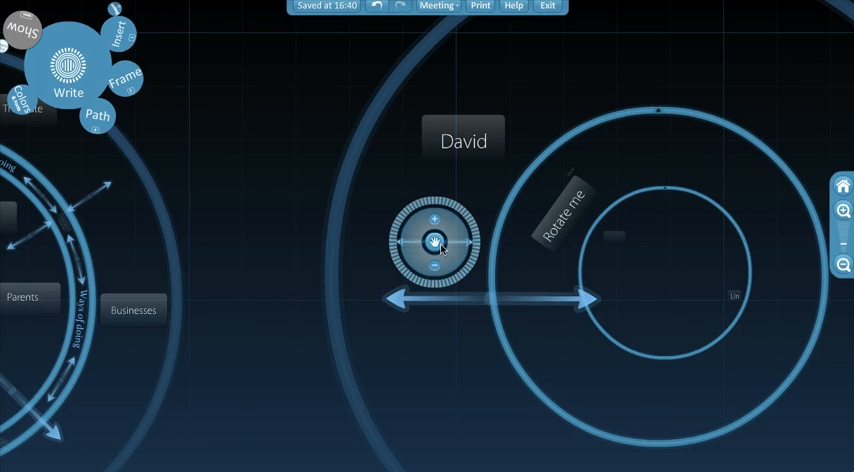
{"action": "left_click_drag", "start_coordinate": [438, 240], "coordinate": [628, 165]}
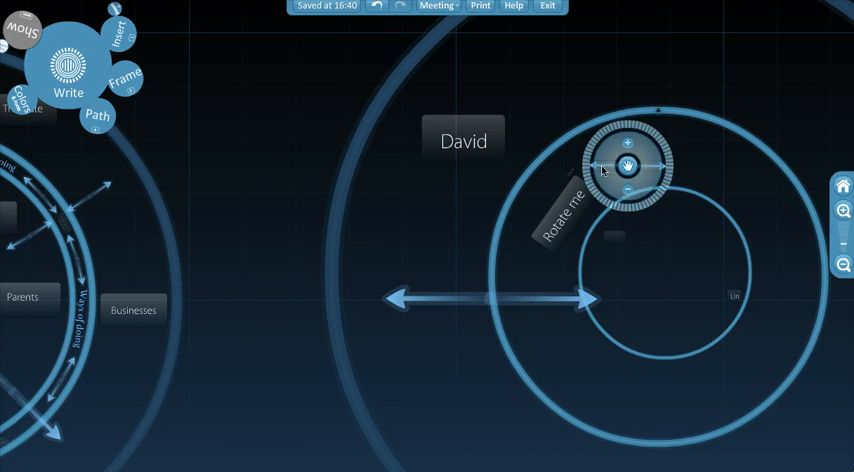